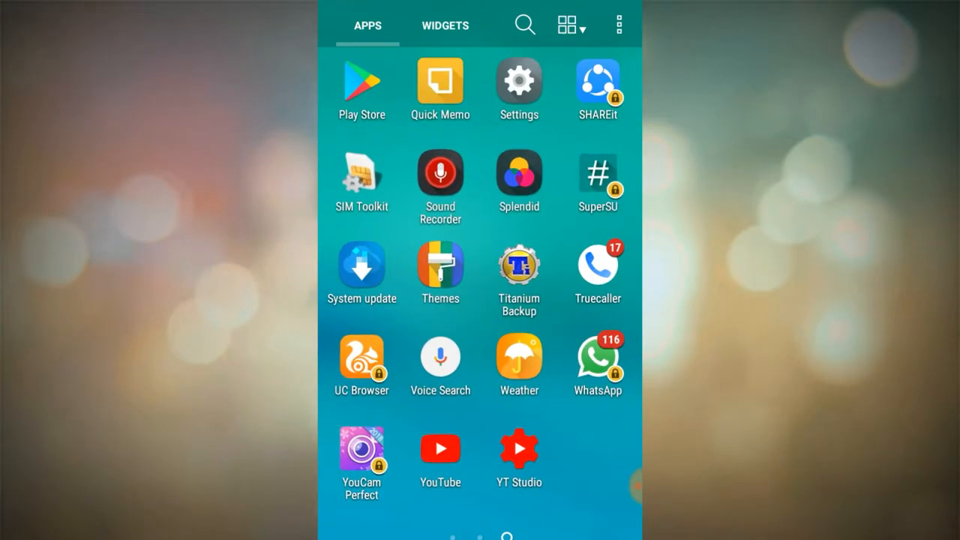
# - Search Play Store for 'iplogger' and view the IPLOGGER URL Shortener listing, already installed
pyautogui.click(360, 81)
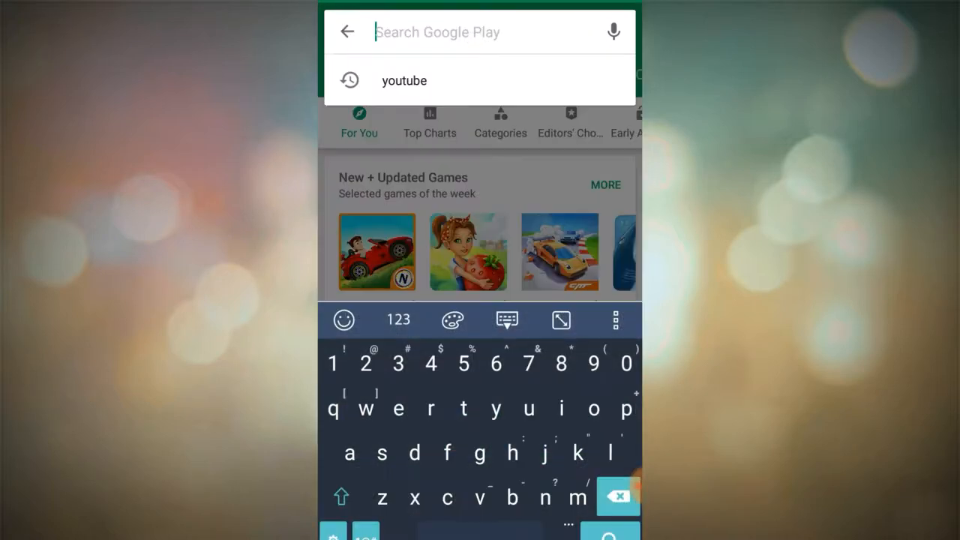
pyautogui.click(561, 407)
pyautogui.write('iplogg')
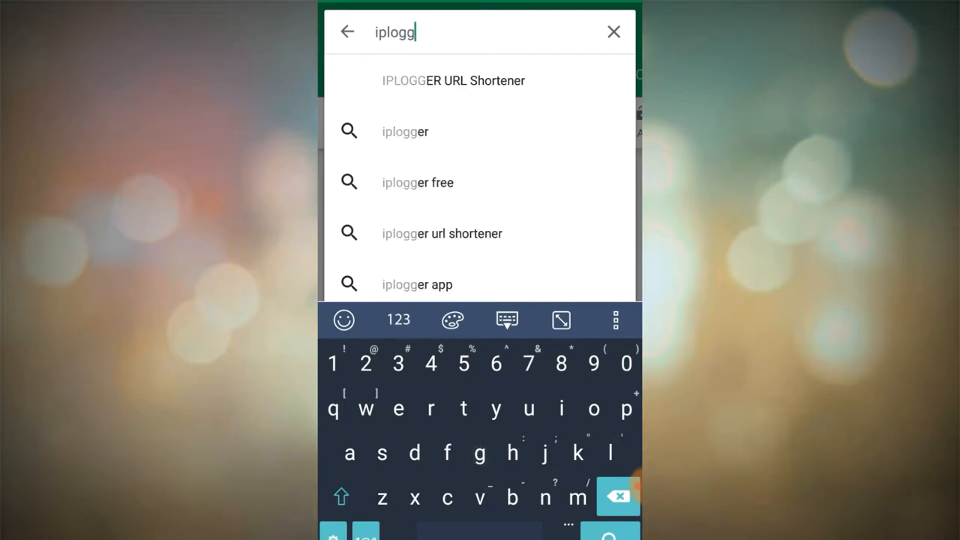
pyautogui.write('er')
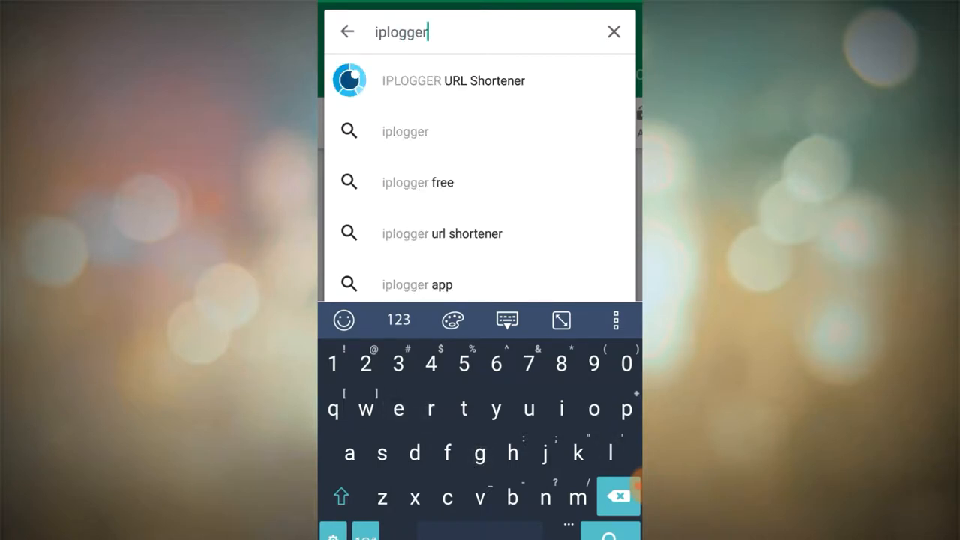
pyautogui.click(453, 81)
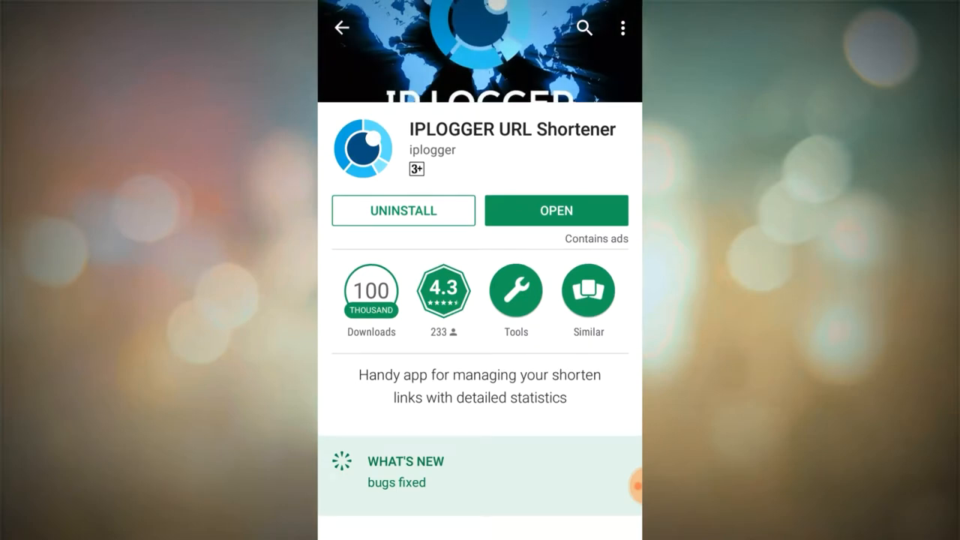
pyautogui.click(342, 27)
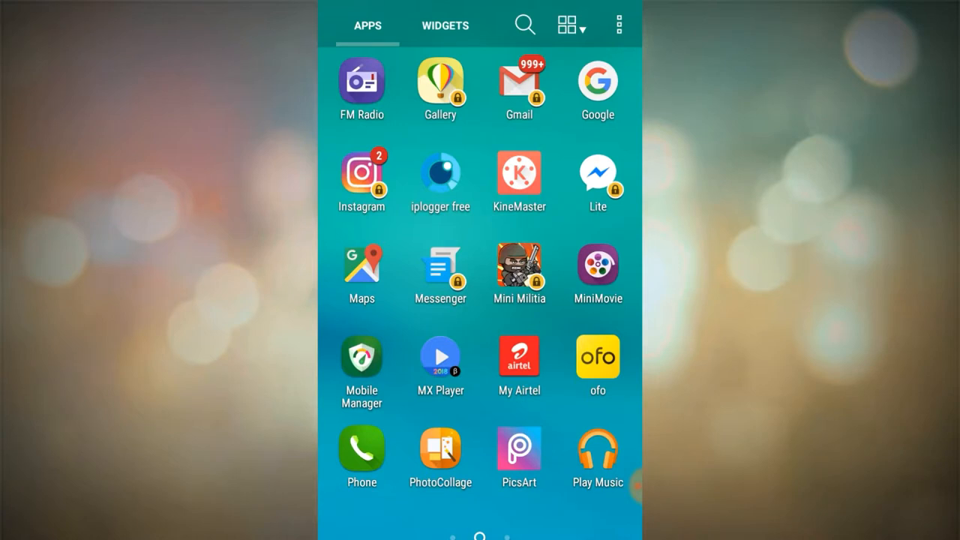
# - Create a new 'Last 10 IP addresses' logger in the IPLOGGER app
pyautogui.click(441, 168)
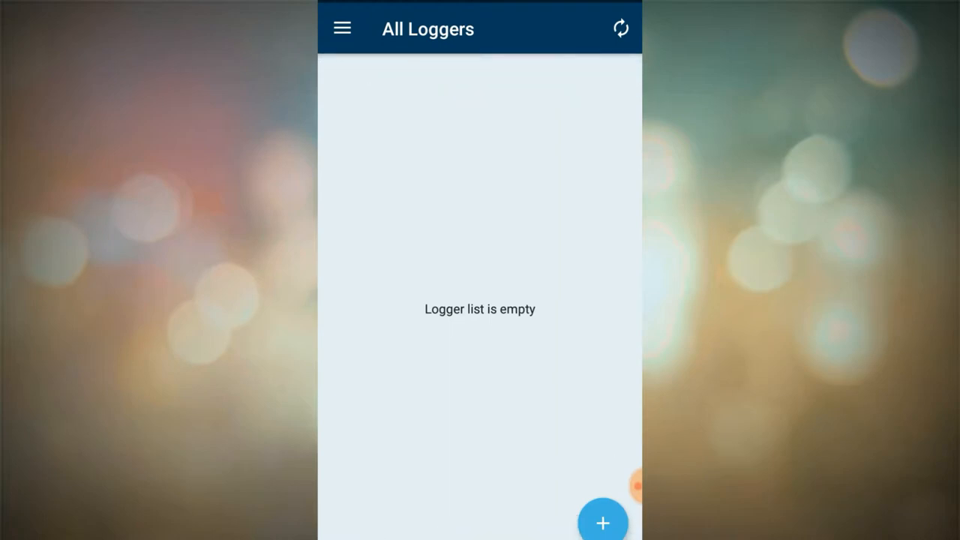
pyautogui.click(603, 522)
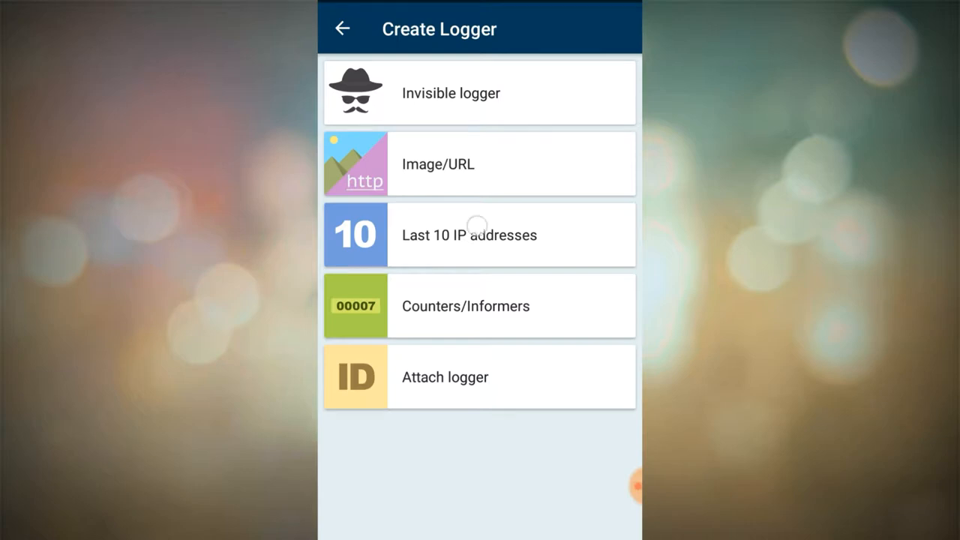
pyautogui.click(468, 234)
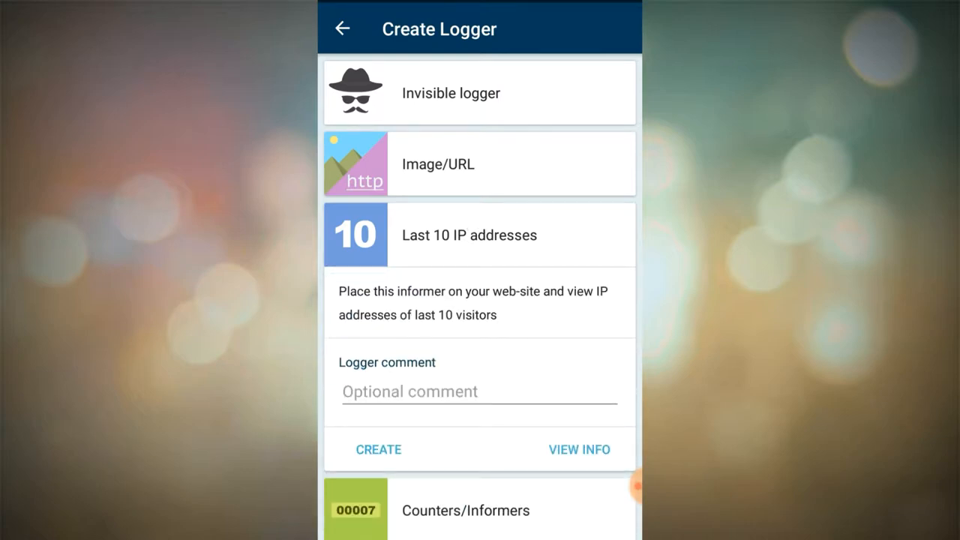
pyautogui.click(378, 449)
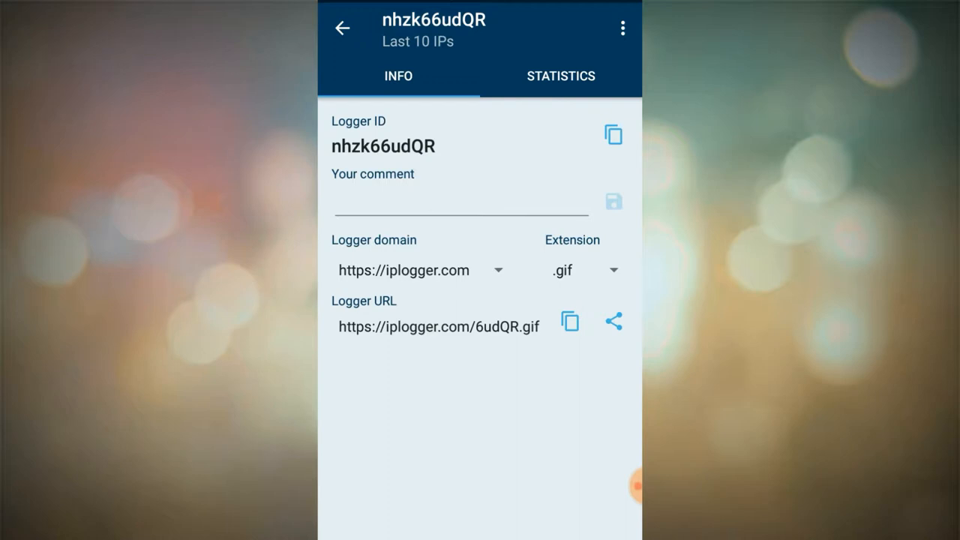
pyautogui.click(569, 320)
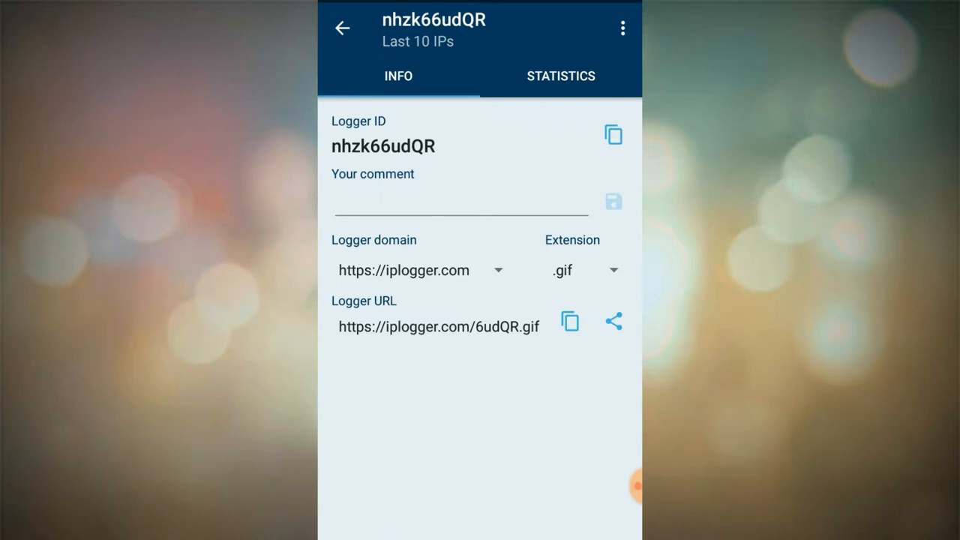
pyautogui.click(570, 321)
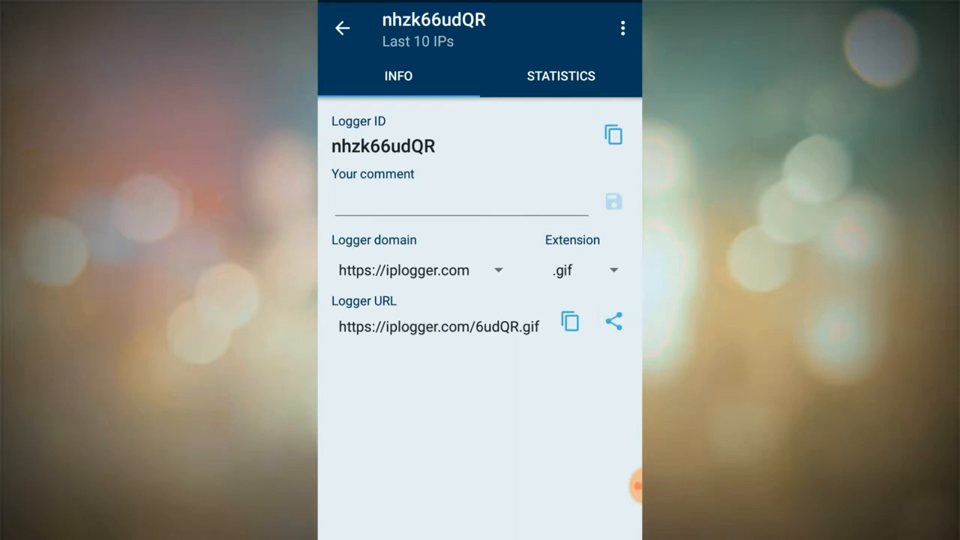
pyautogui.click(612, 321)
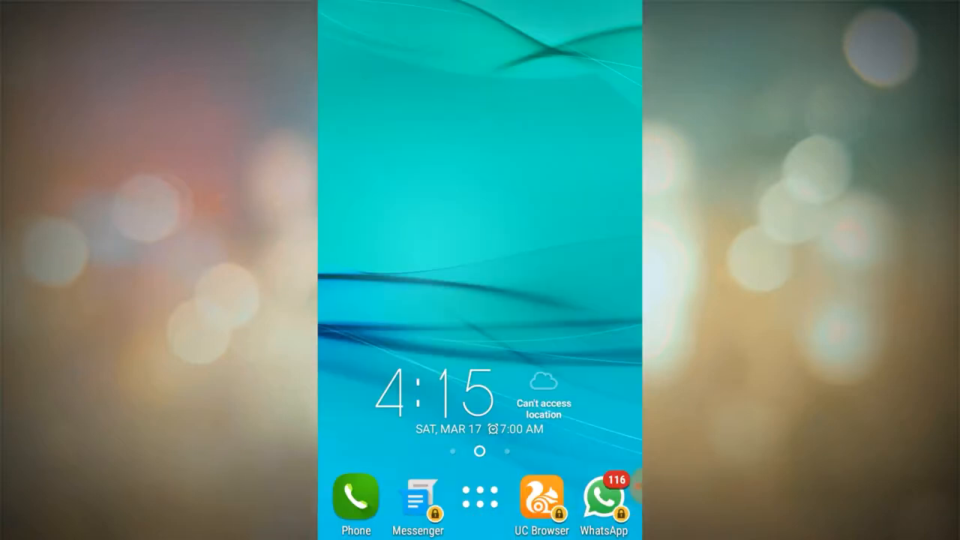
pyautogui.click(417, 498)
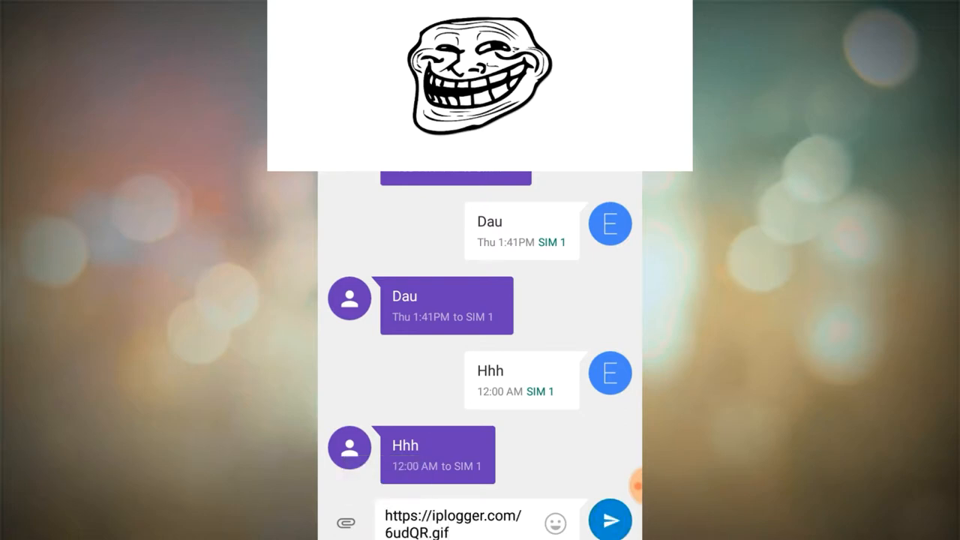
pyautogui.click(609, 519)
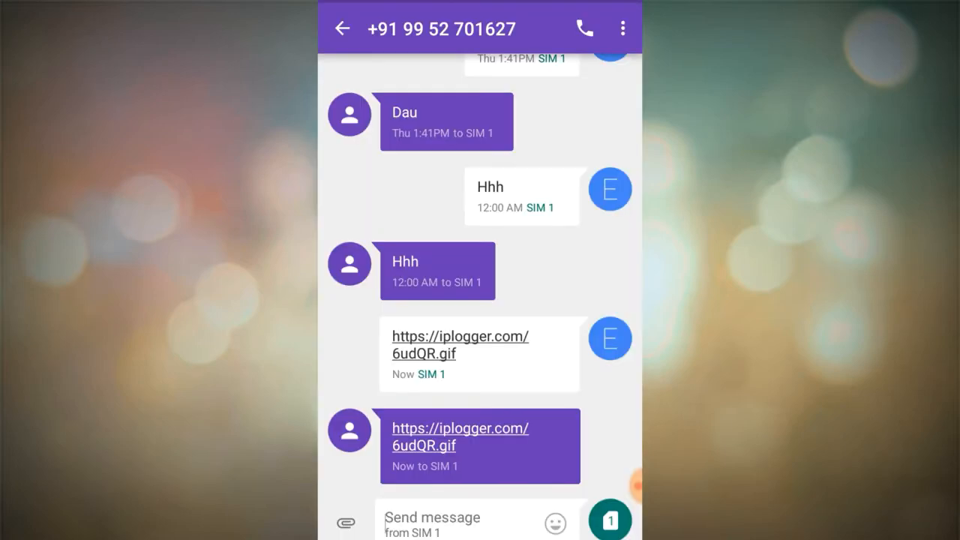
pyautogui.click(342, 29)
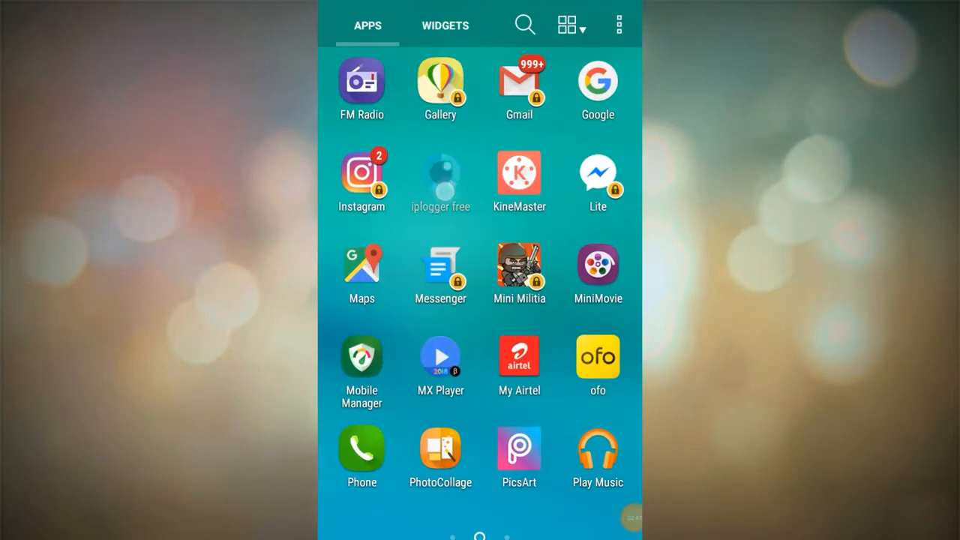
pyautogui.click(441, 183)
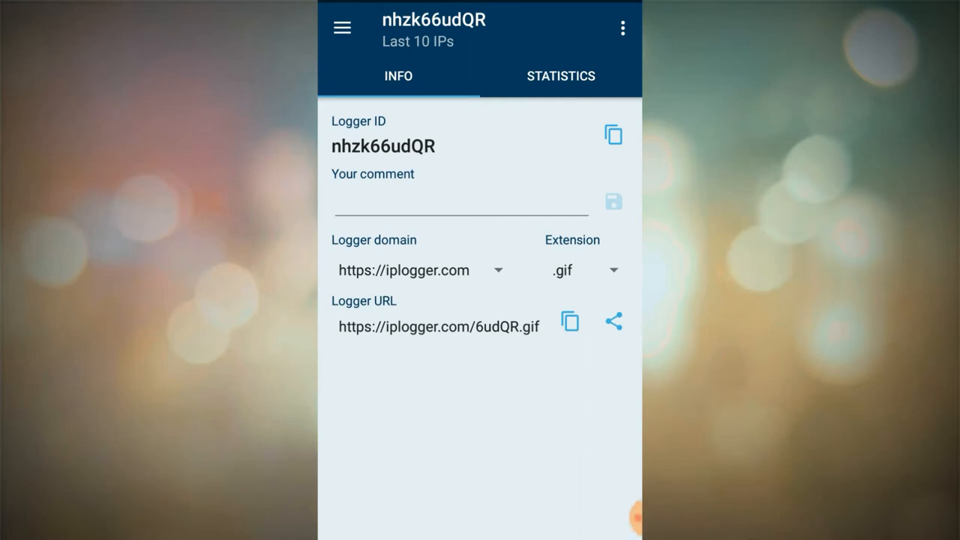
pyautogui.click(561, 75)
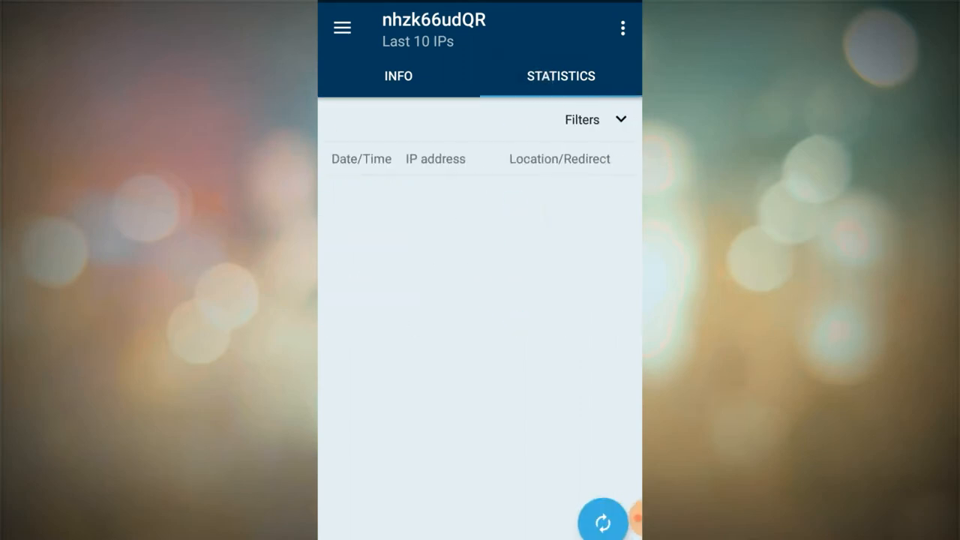
pyautogui.click(603, 518)
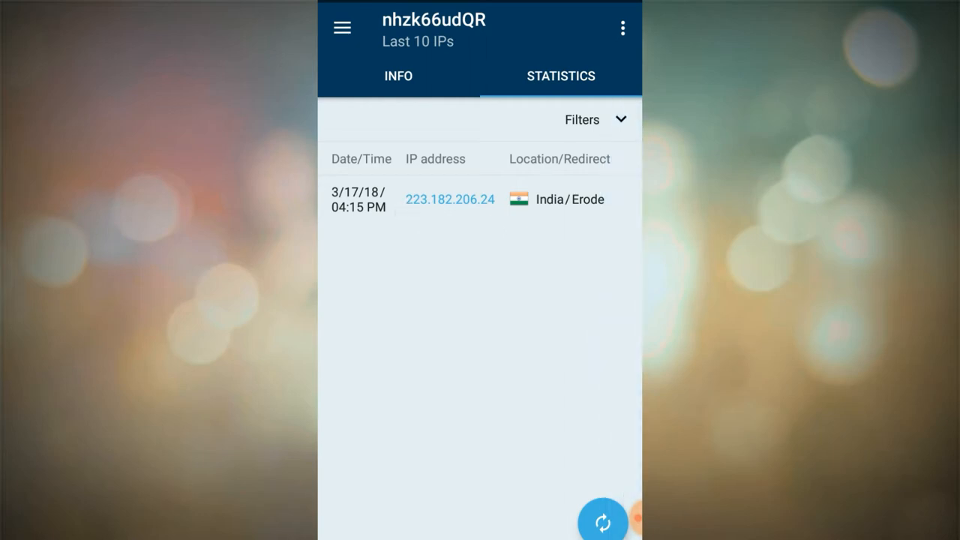
pyautogui.click(450, 199)
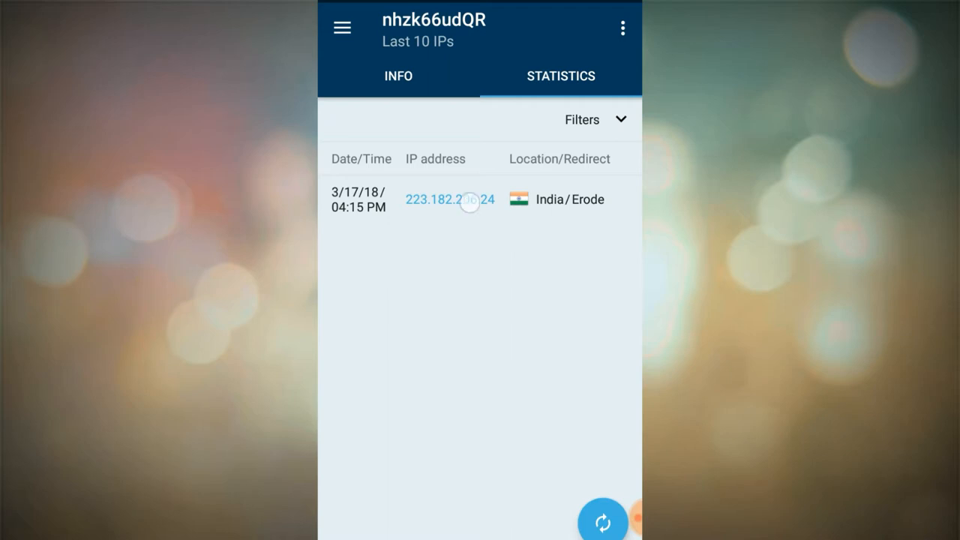
pyautogui.click(450, 200)
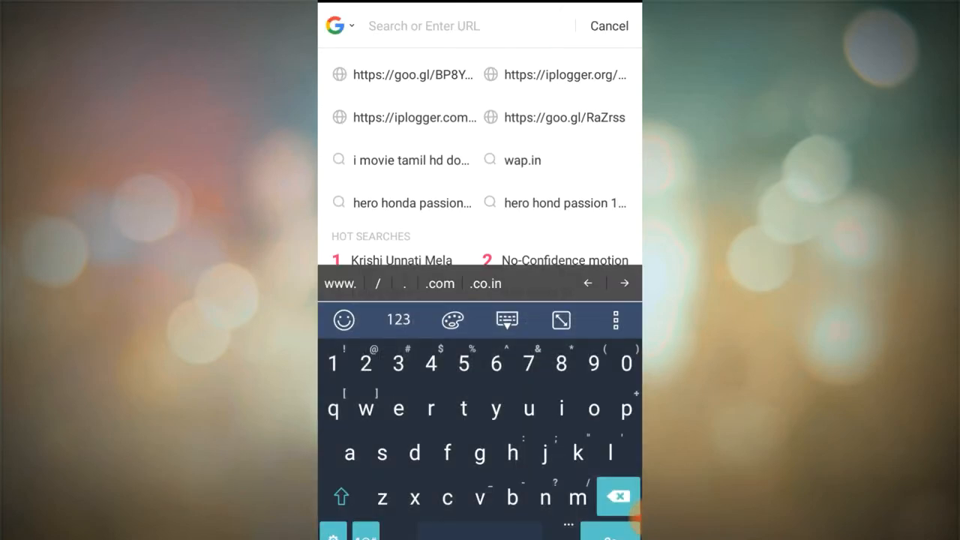
# - Search UC Browser for 'iptracker' and open the IP-Tracker.org result
pyautogui.write('iptrac')
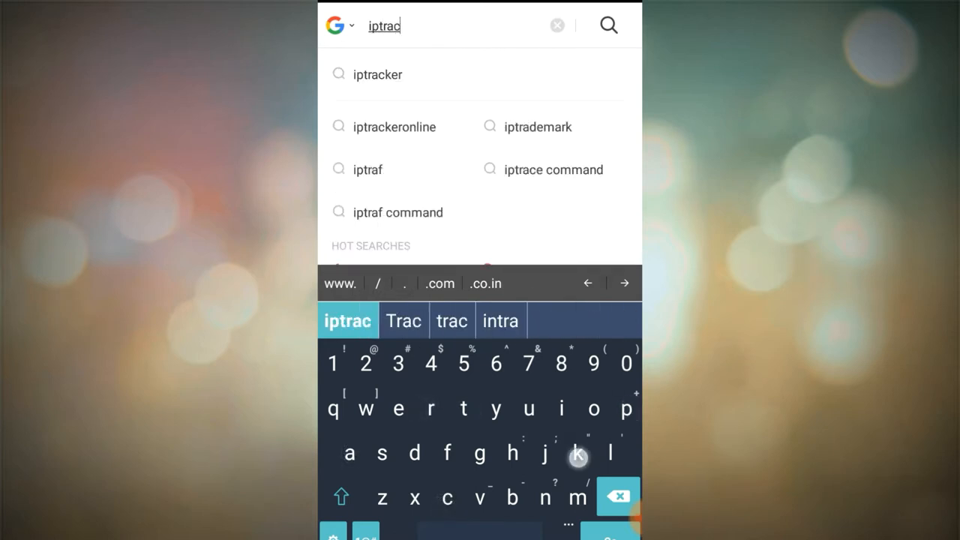
pyautogui.click(348, 321)
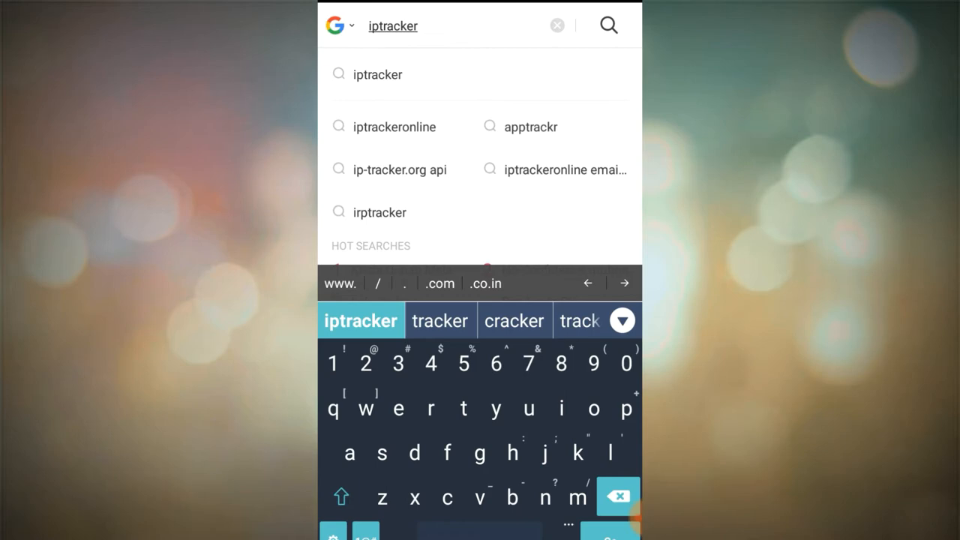
pyautogui.click(608, 24)
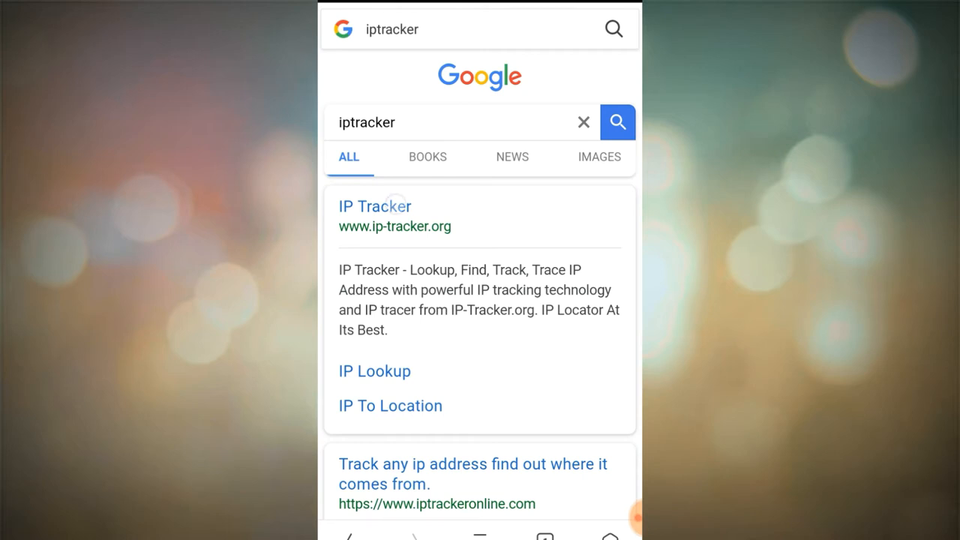
pyautogui.click(375, 207)
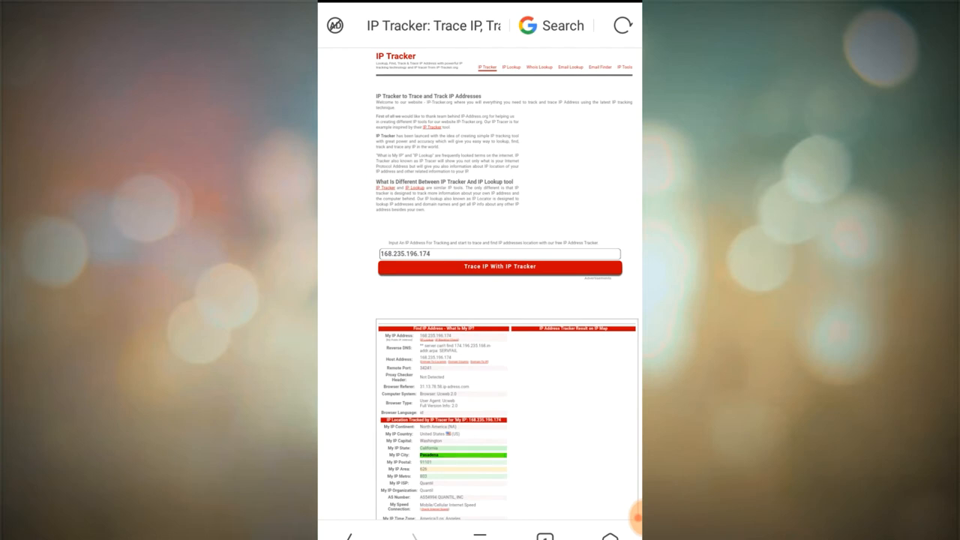
pyautogui.scroll(-3)
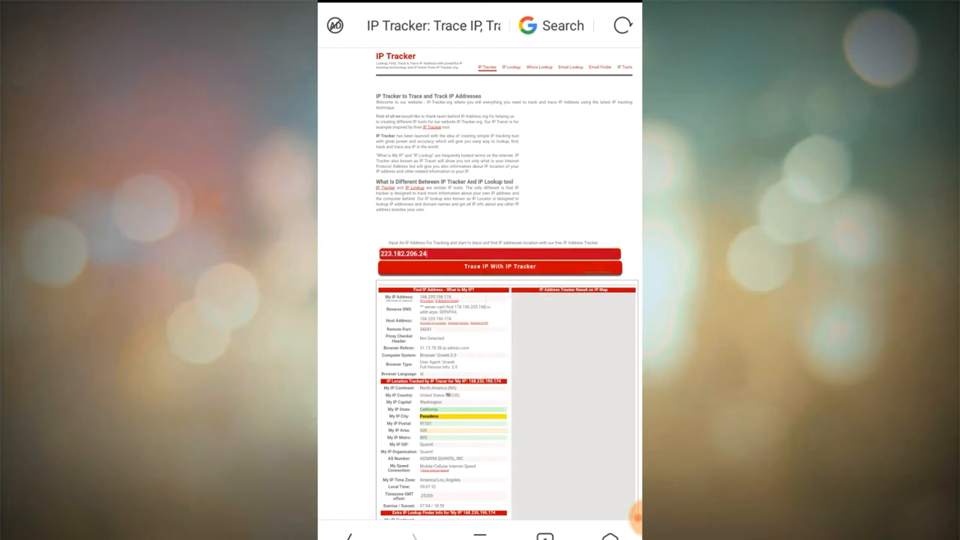
pyautogui.click(526, 267)
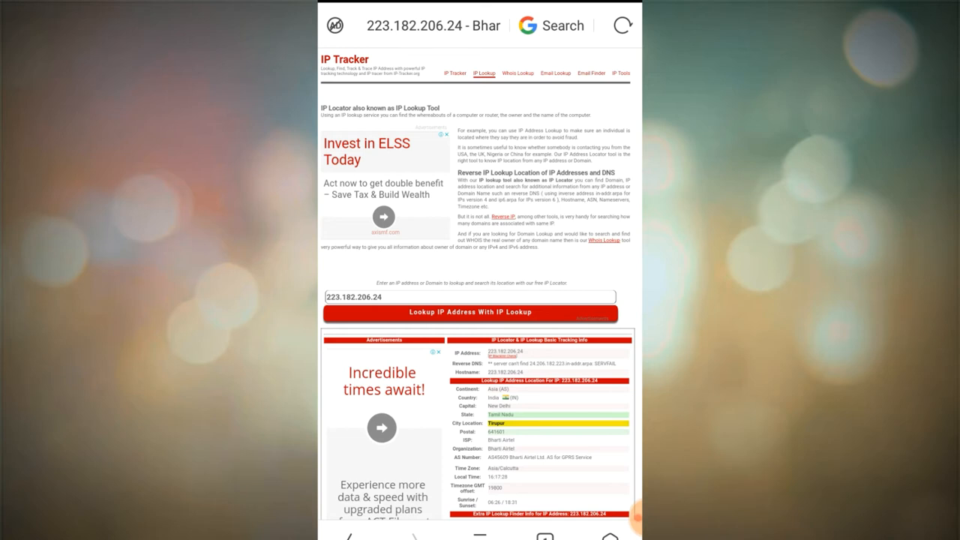
pyautogui.scroll(-3)
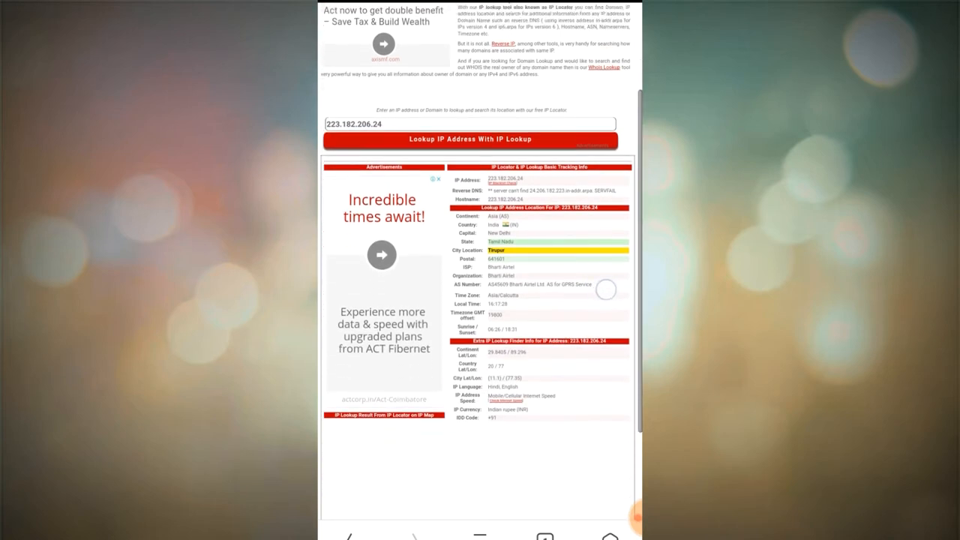
pyautogui.scroll(-3)
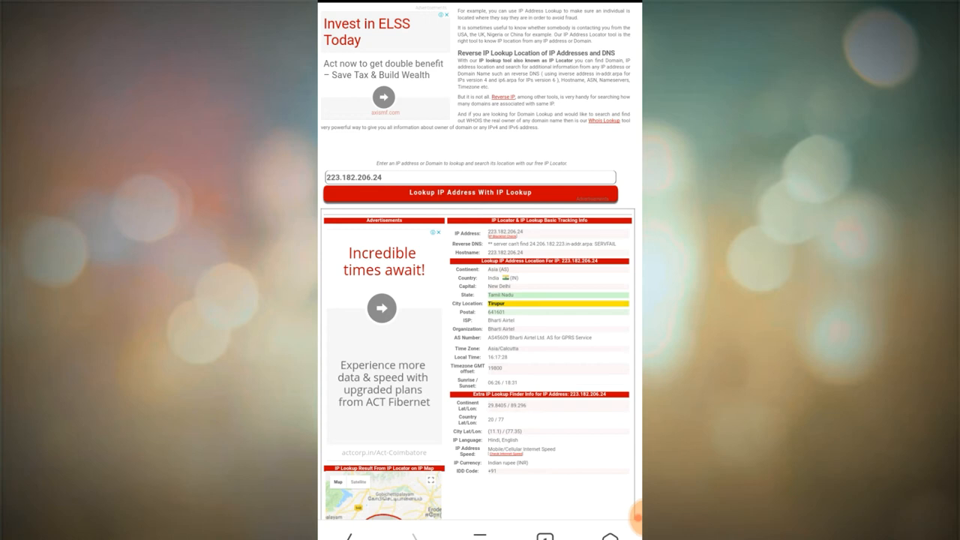
pyautogui.scroll(-3)
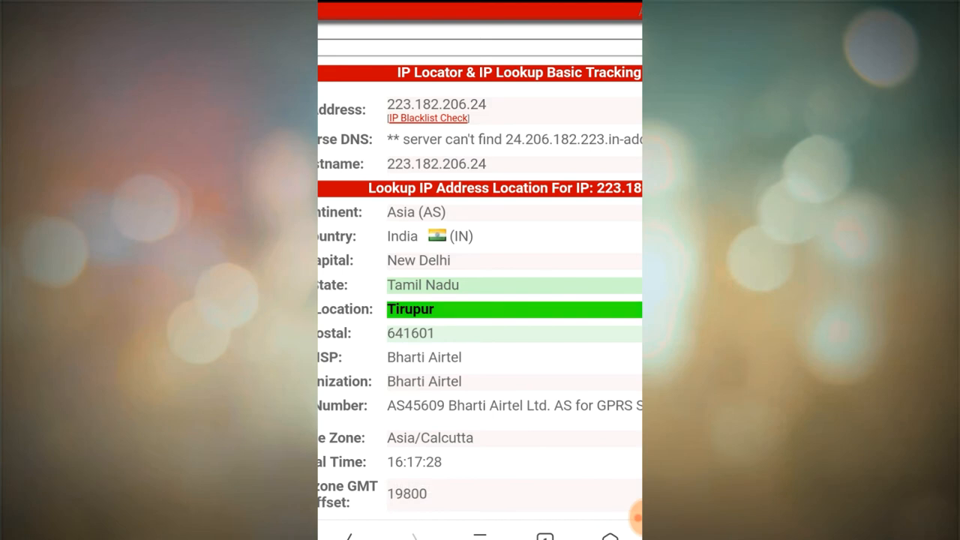
pyautogui.scroll(-3)
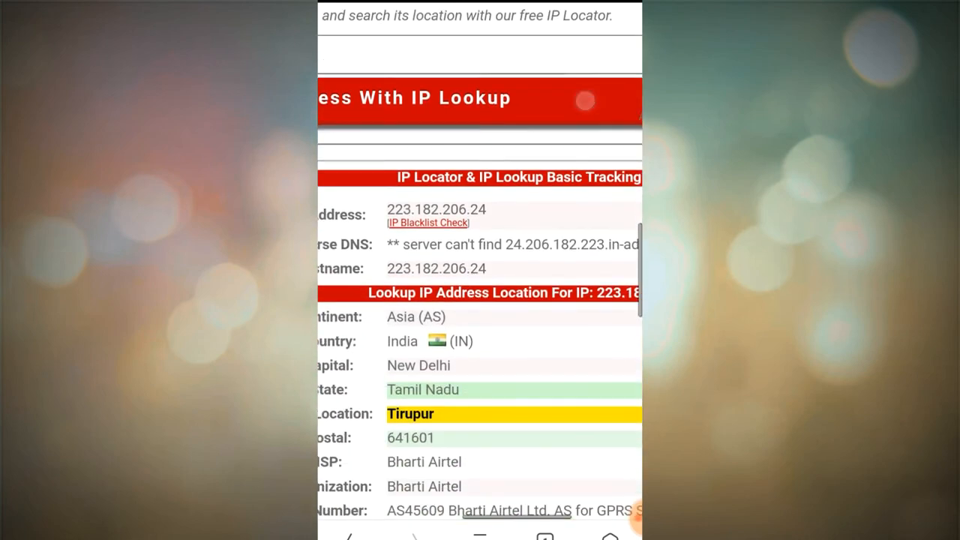
pyautogui.scroll(-3)
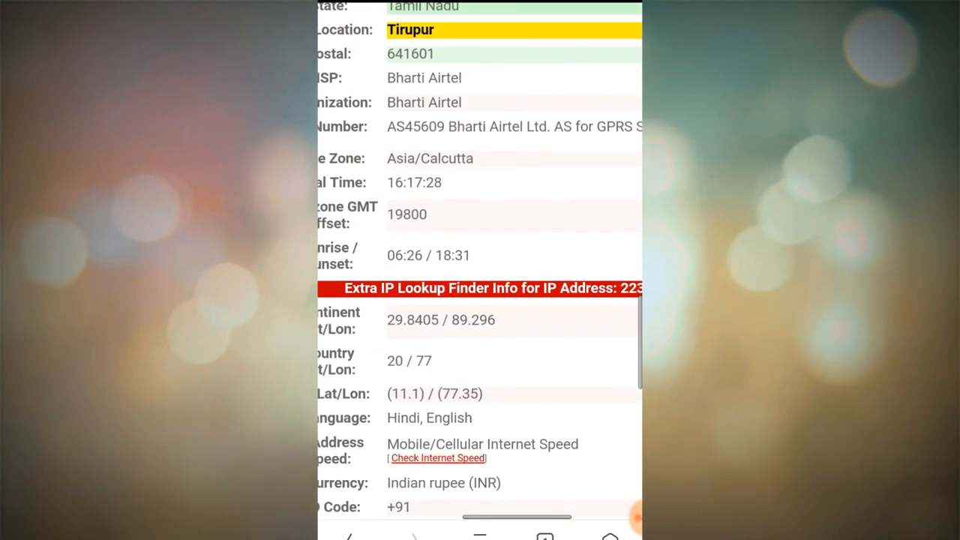